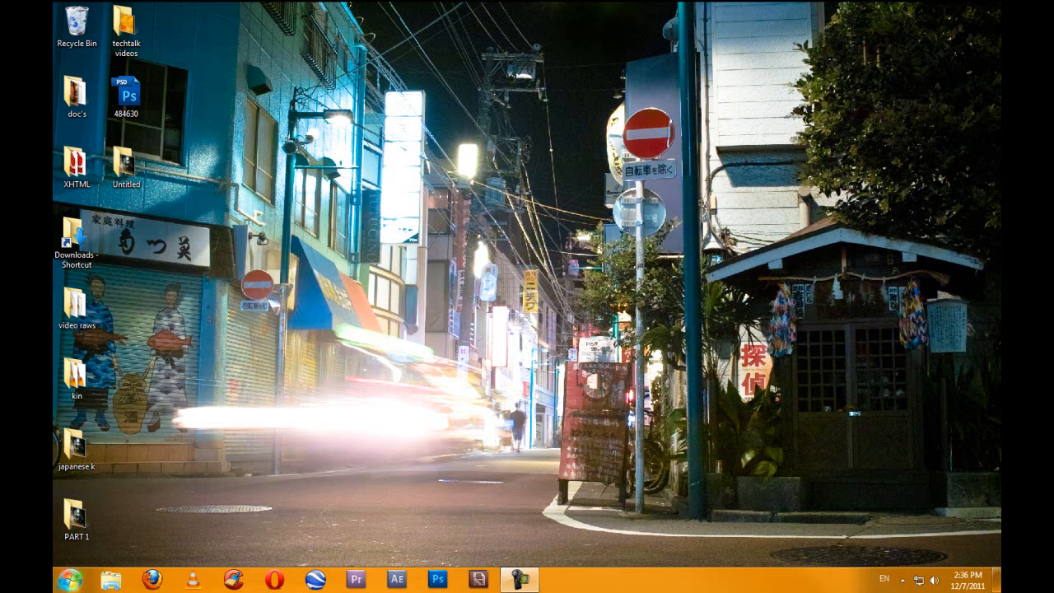
pyautogui.moveTo(181, 535)
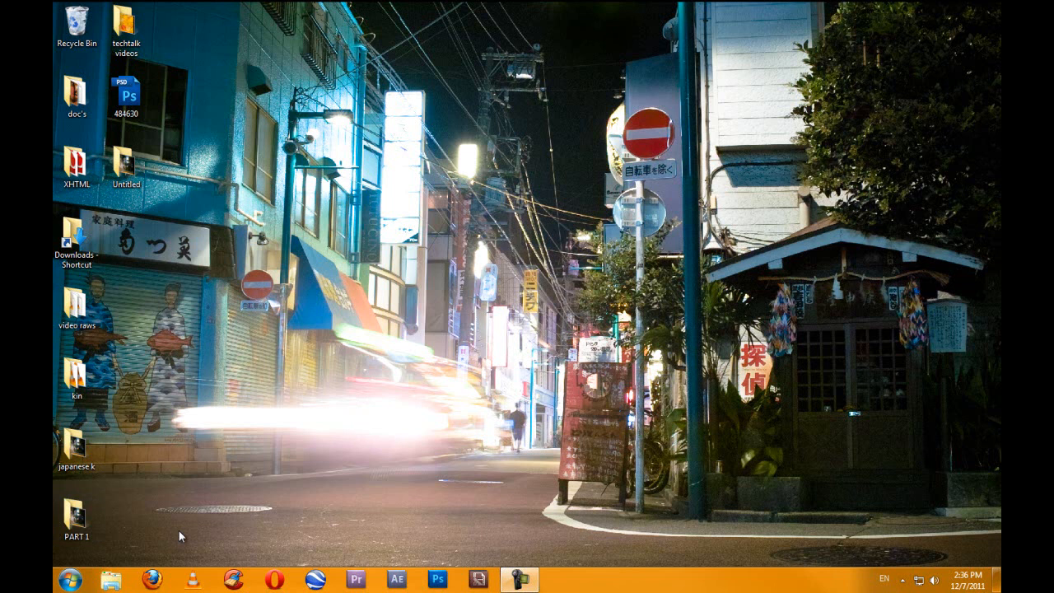
# Open Control Panel from the Start menu.
pyautogui.click(73, 578)
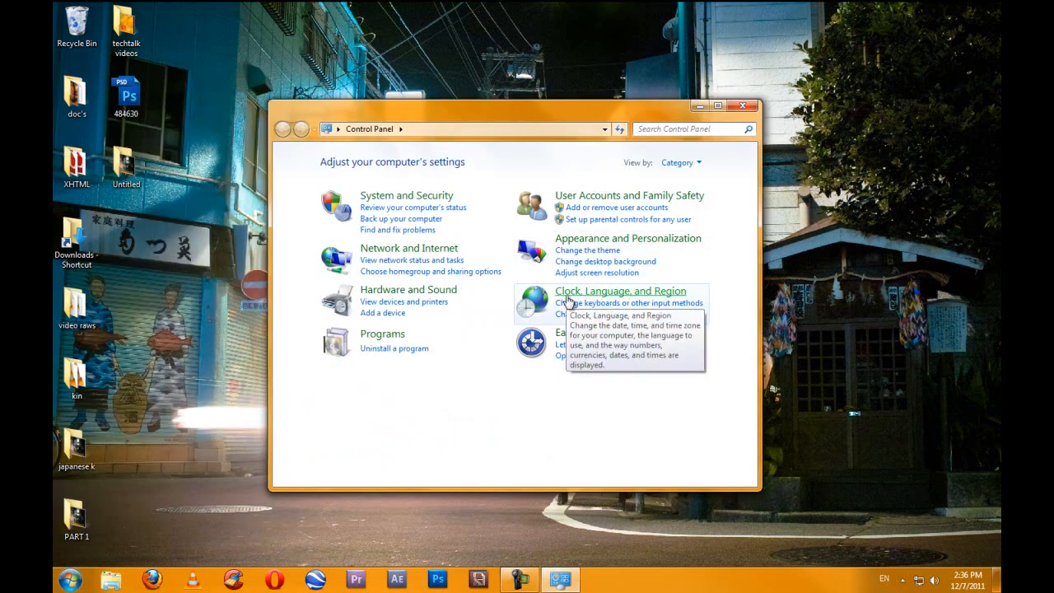
# Open Clock, Language, and Region, then the Region and Language settings.
pyautogui.click(621, 291)
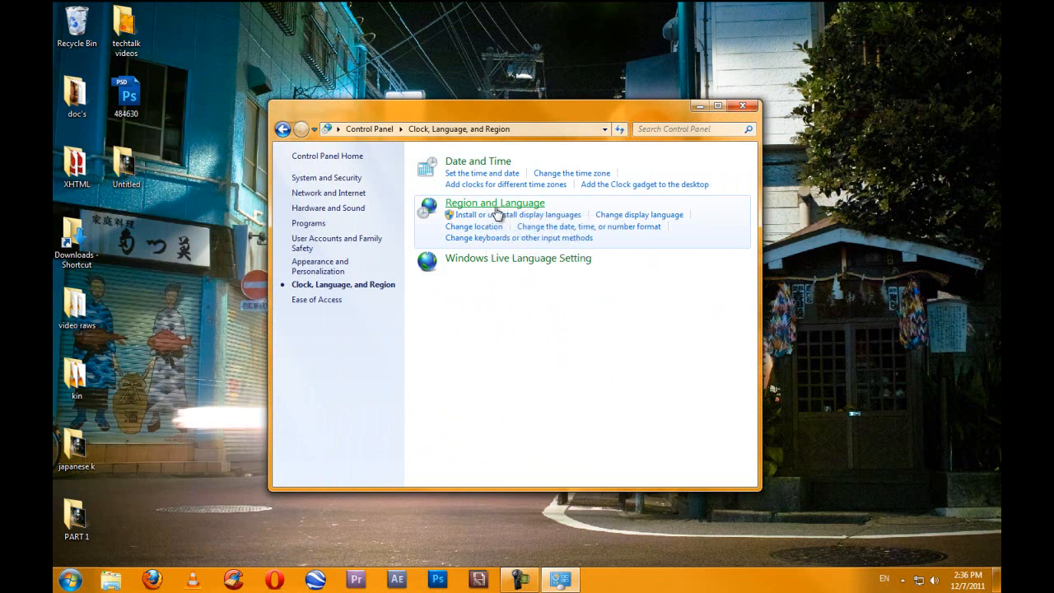
pyautogui.click(494, 202)
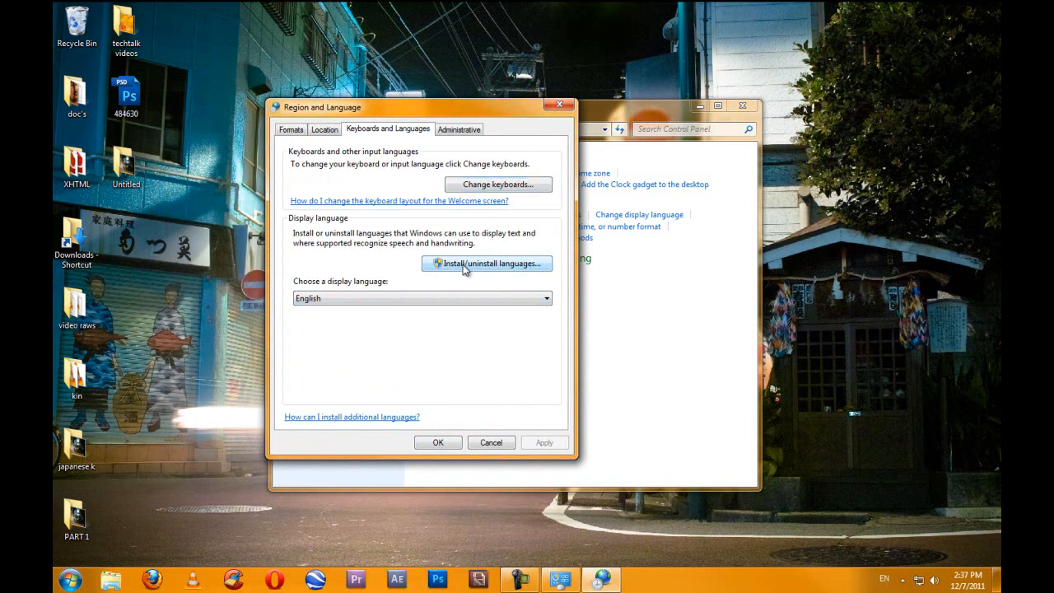
# Choose Install display languages and launch Windows Update to fetch language packs.
pyautogui.click(487, 263)
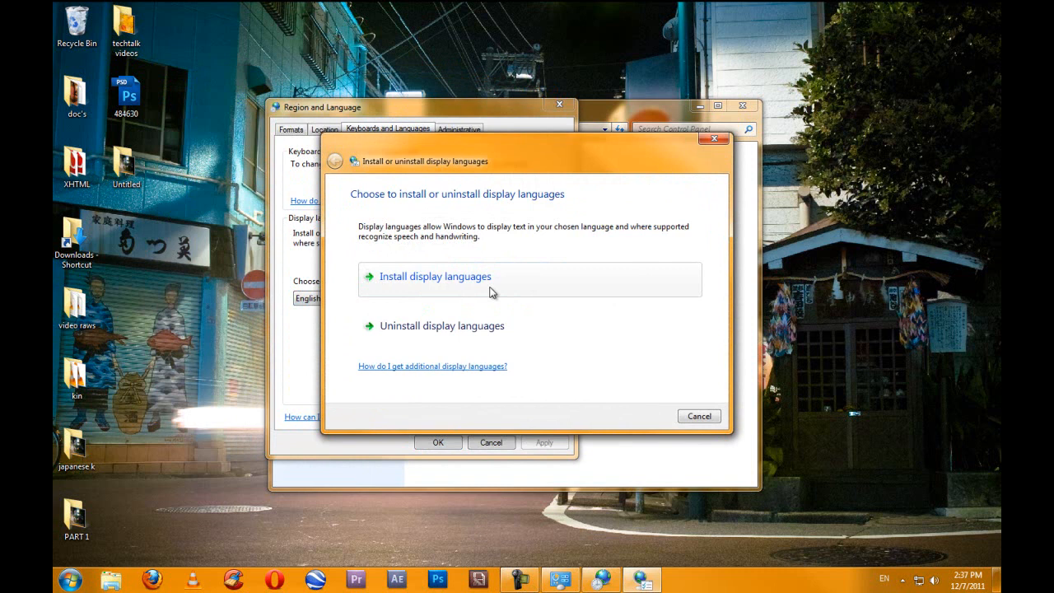
pyautogui.click(435, 276)
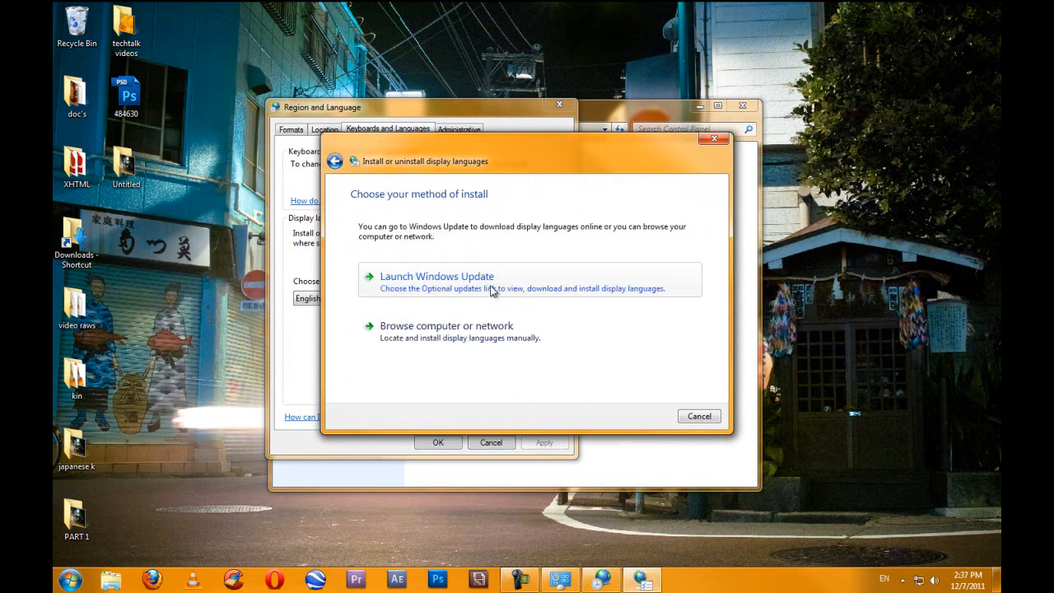
pyautogui.moveTo(496, 289)
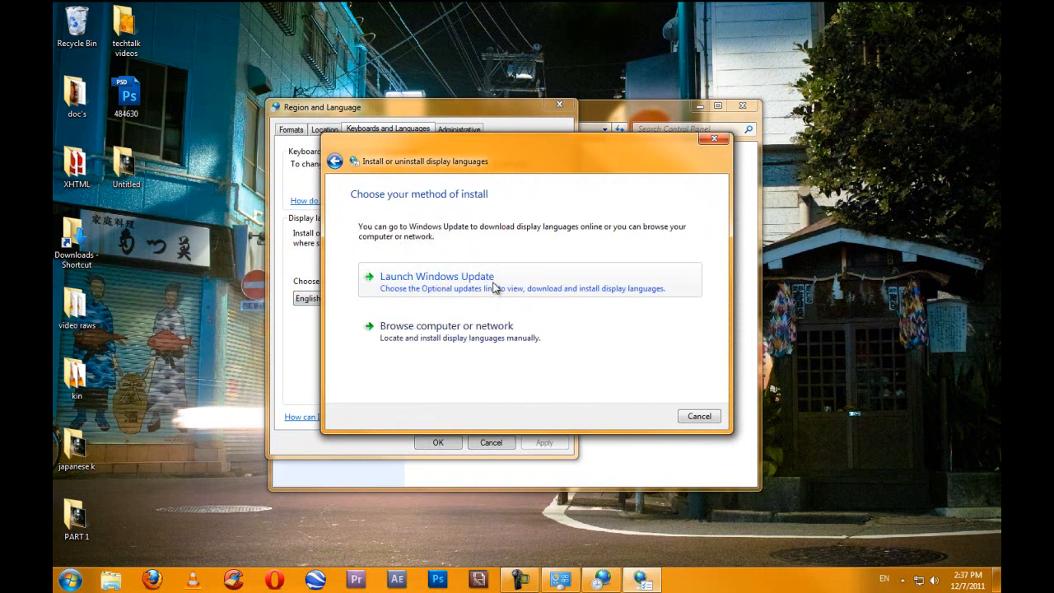
pyautogui.click(437, 275)
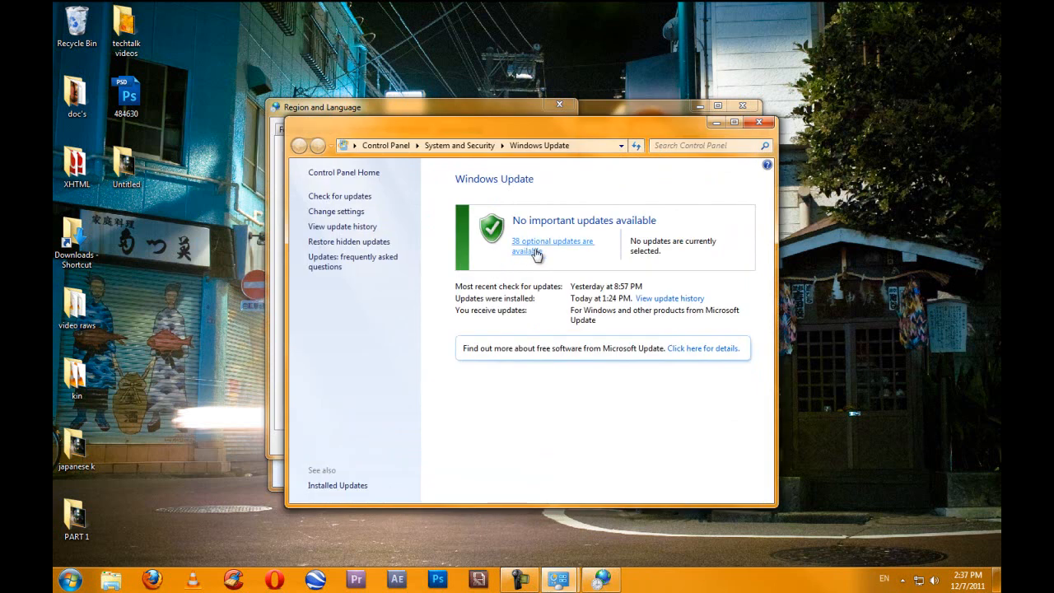
# Browse the optional updates and install the Japanese language pack.
pyautogui.click(552, 245)
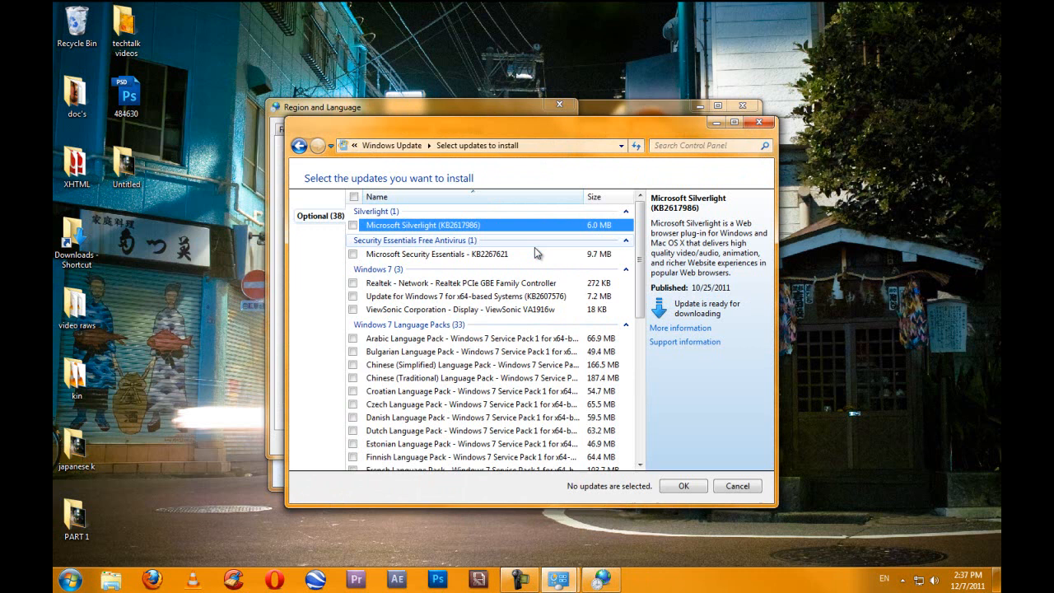
pyautogui.scroll(-3)
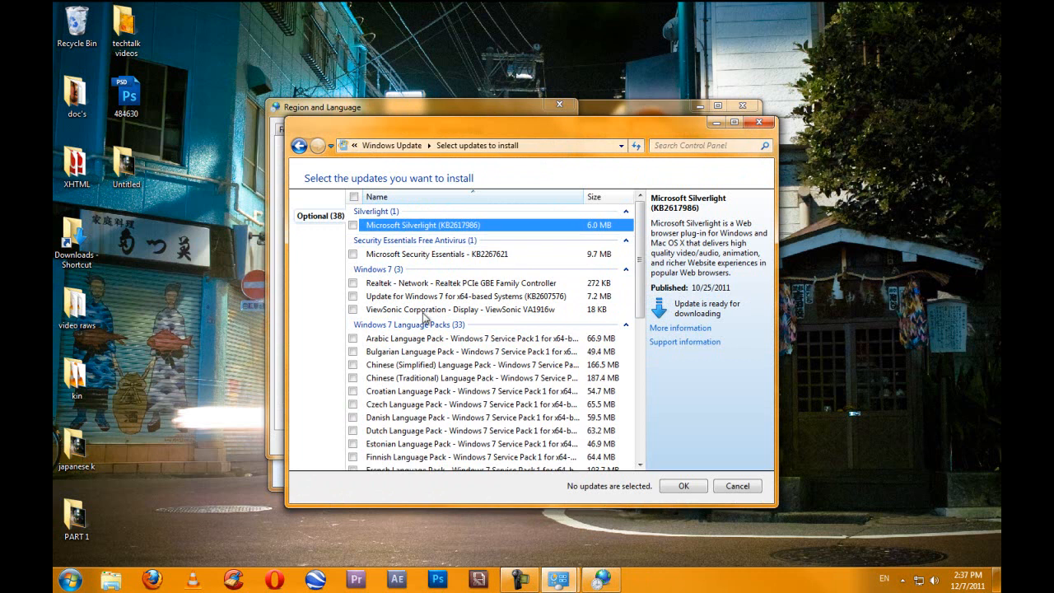
pyautogui.moveTo(698, 443)
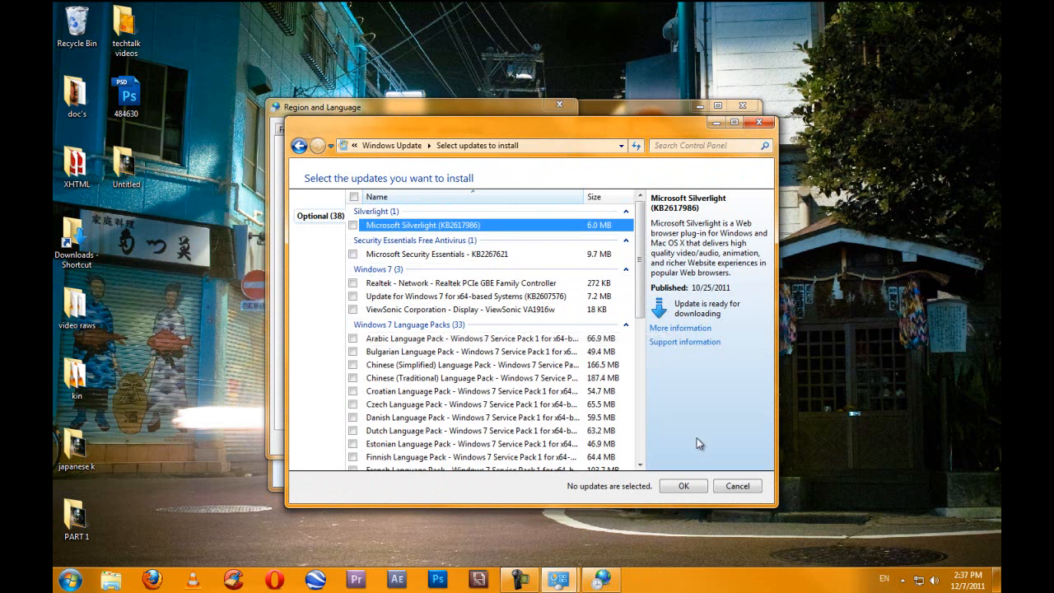
pyautogui.click(737, 485)
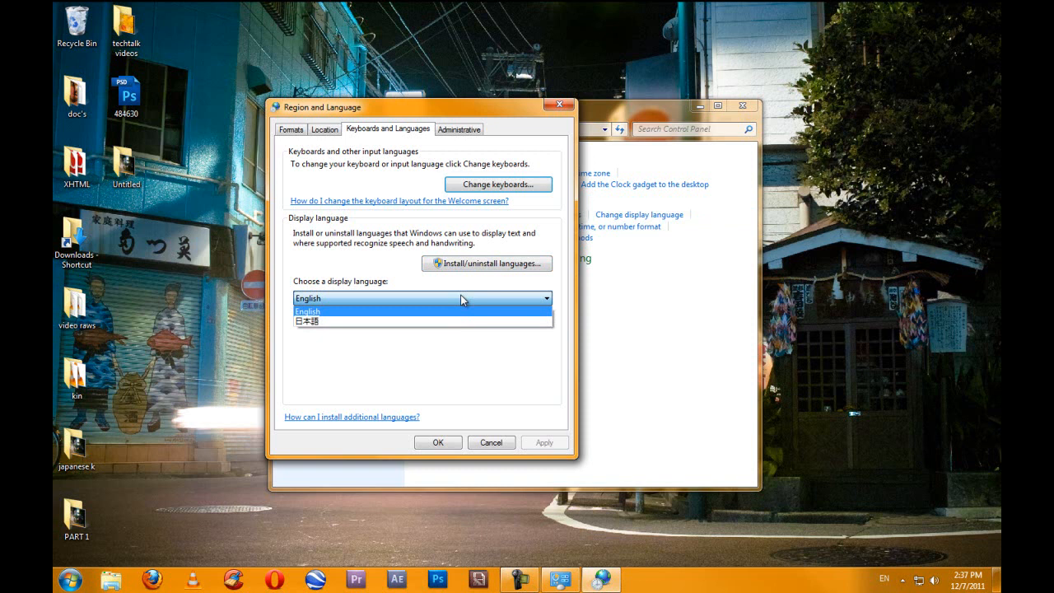
# Select 日本語 as the display language, apply it, and postpone logging off.
pyautogui.click(307, 322)
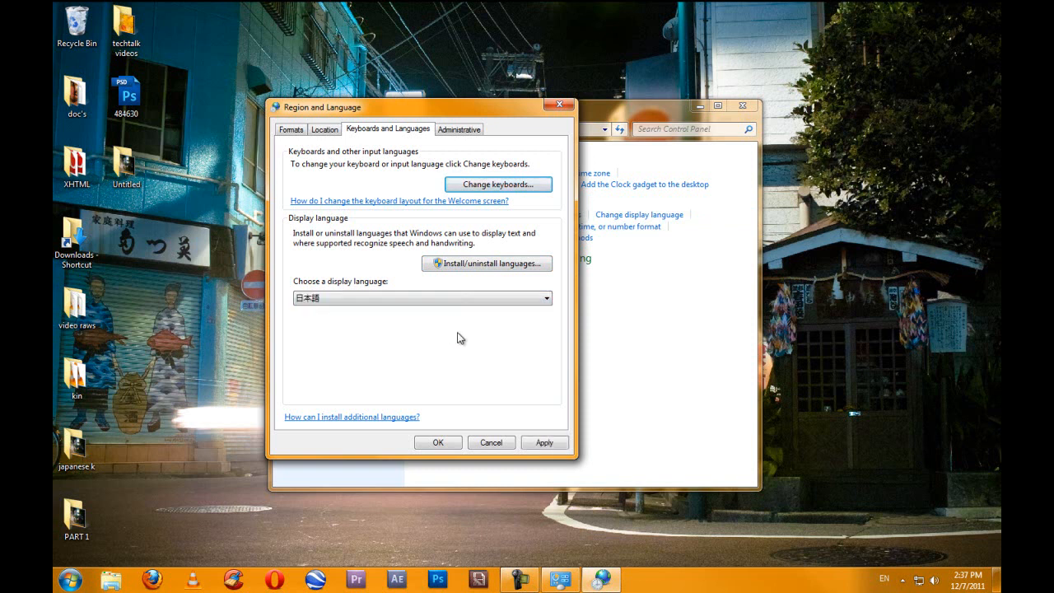
pyautogui.click(543, 442)
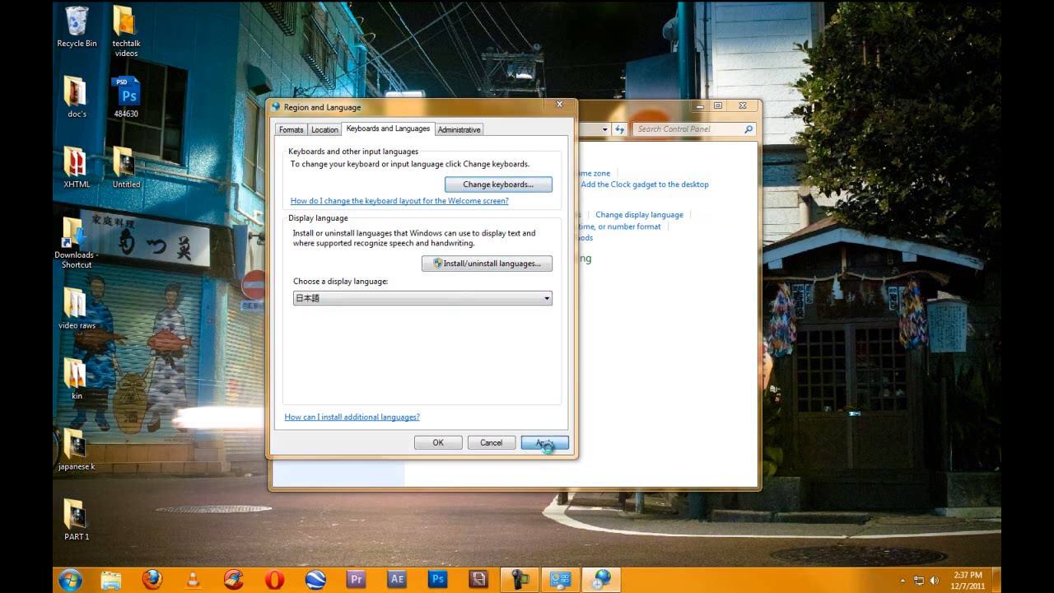
pyautogui.click(544, 442)
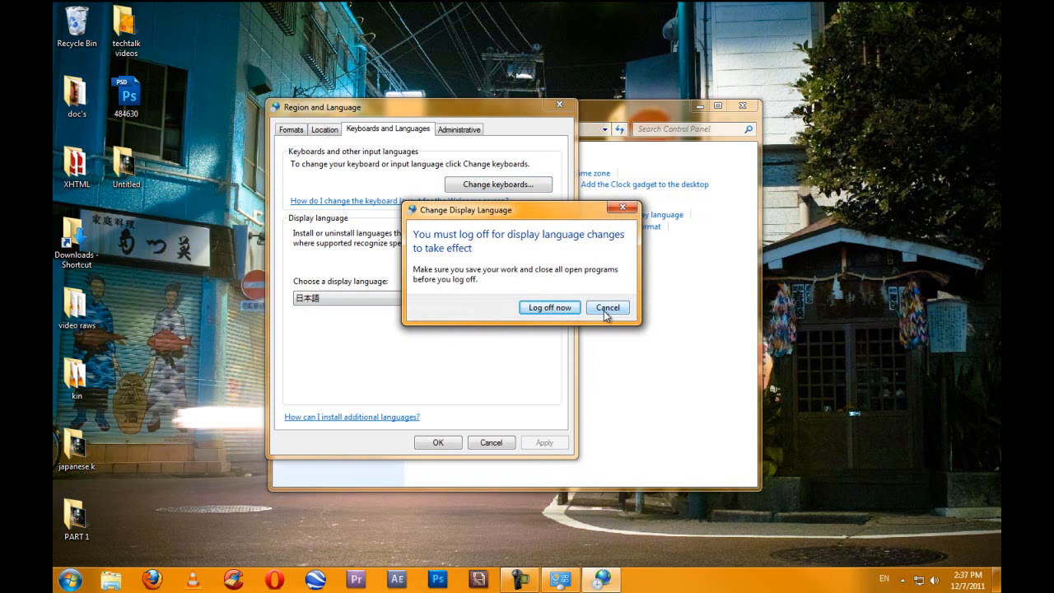
pyautogui.click(607, 307)
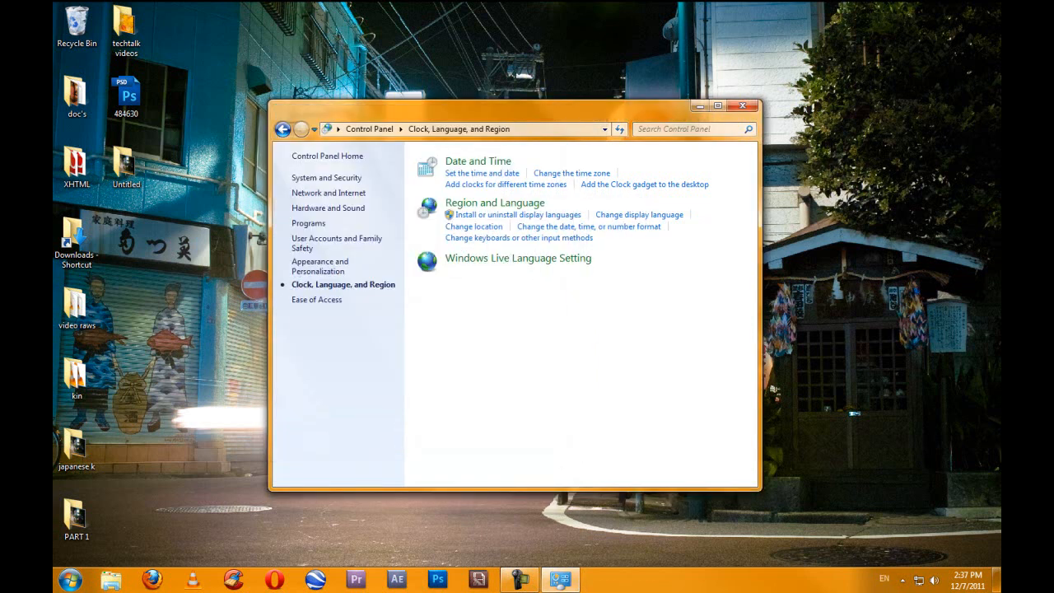
# Open コントロール パネル from the Japanese Start menu.
pyautogui.click(69, 579)
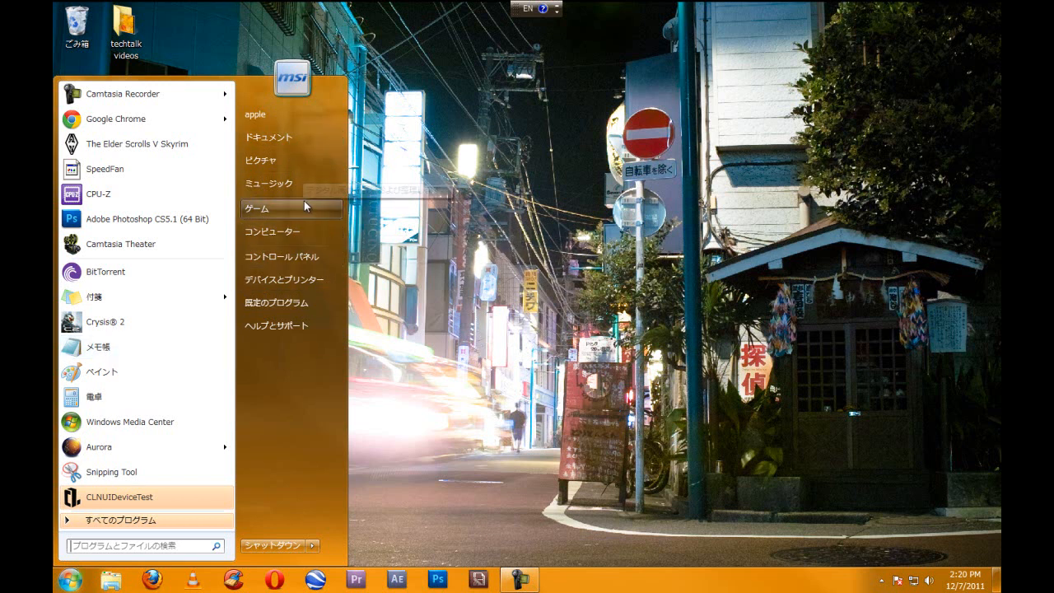
pyautogui.moveTo(287, 256)
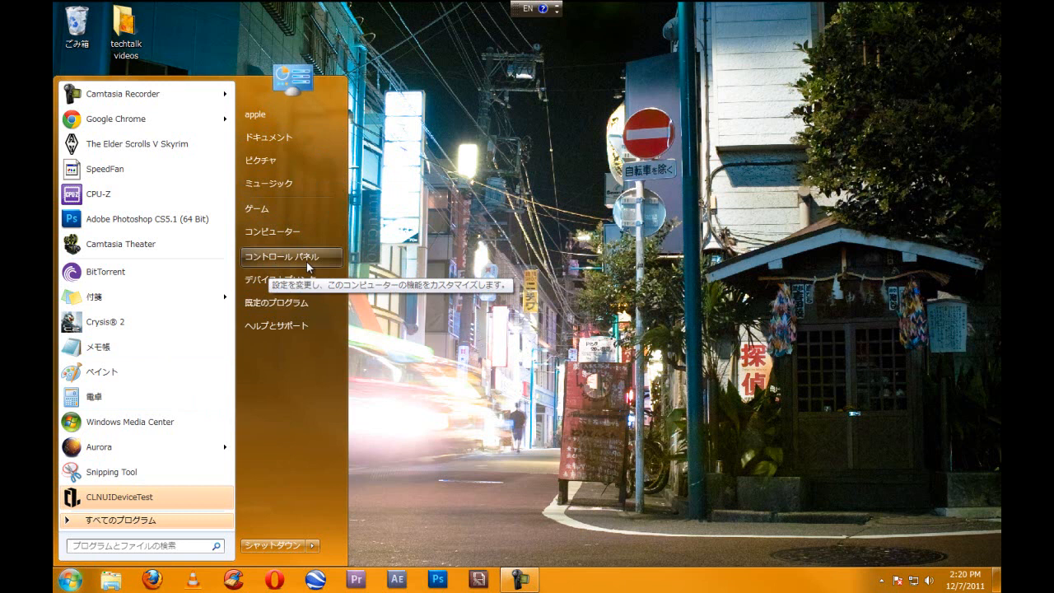
pyautogui.click(289, 257)
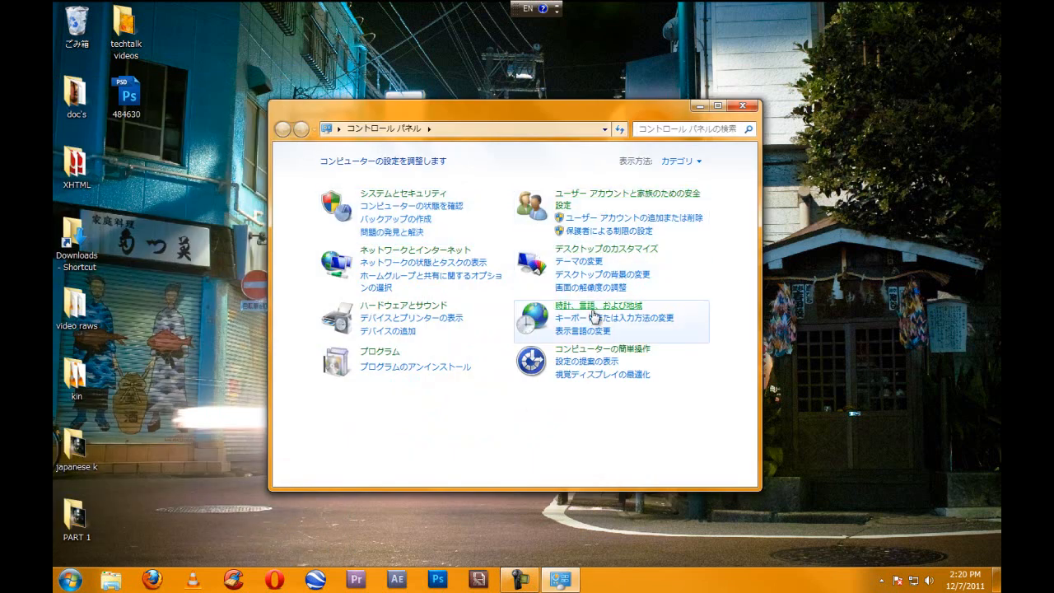
# Confirm 日本語 in 地域と言語's display language list, then close the dialog.
pyautogui.click(575, 304)
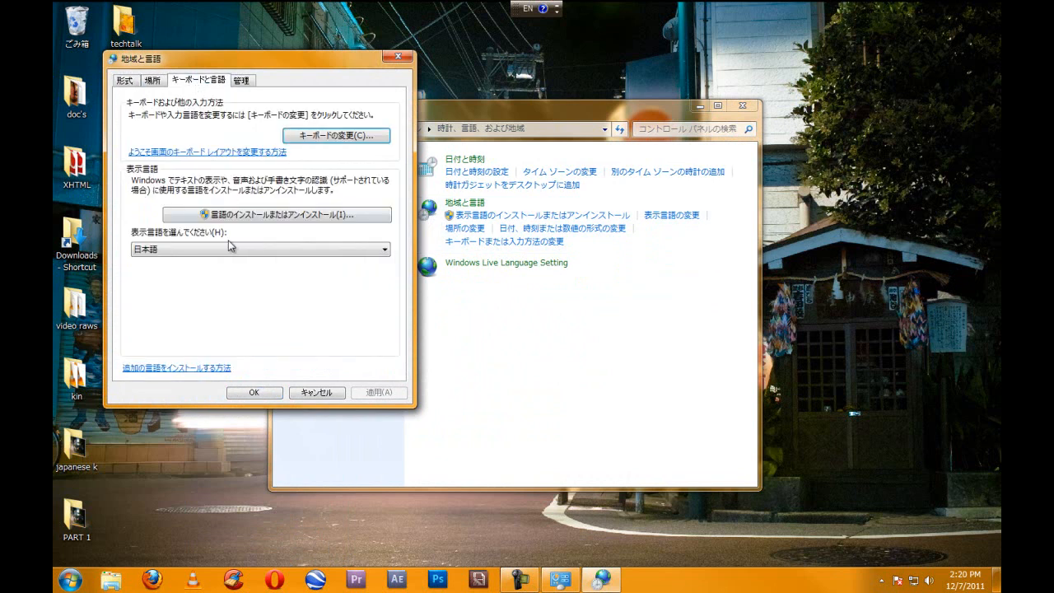
pyautogui.click(385, 249)
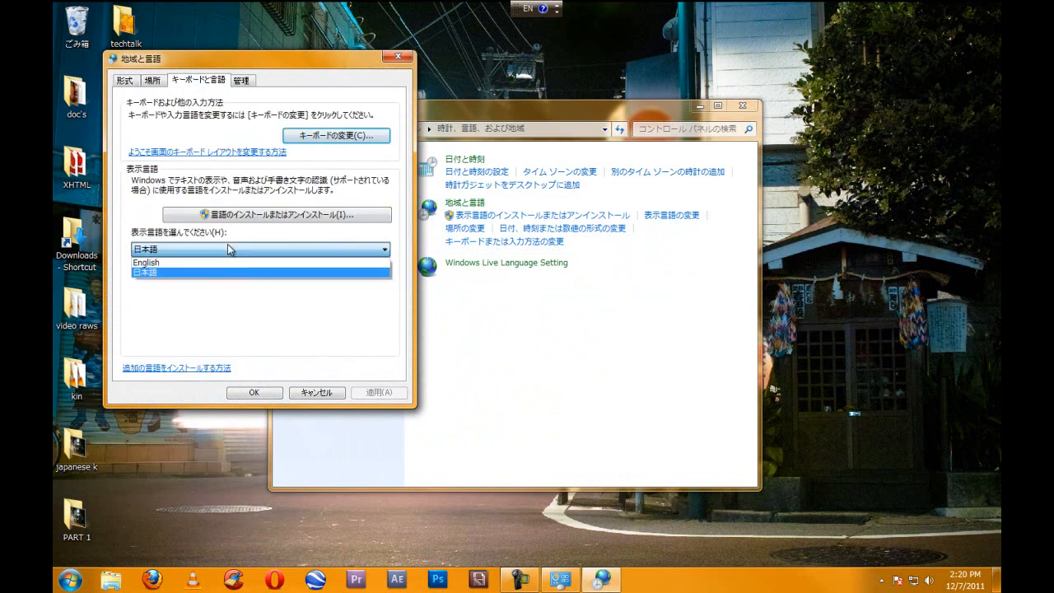
pyautogui.moveTo(264, 355)
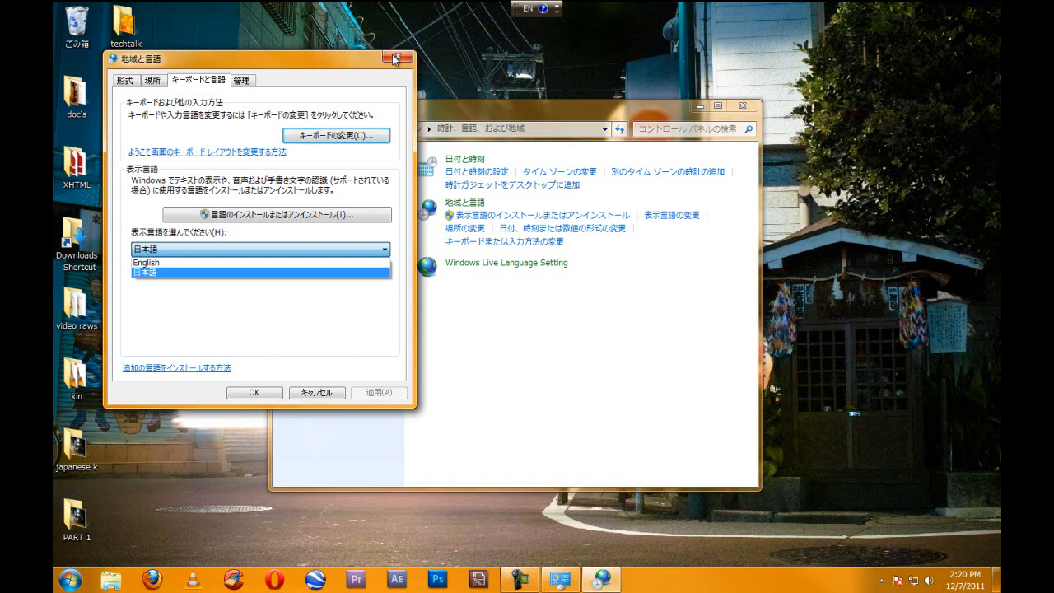
pyautogui.click(393, 59)
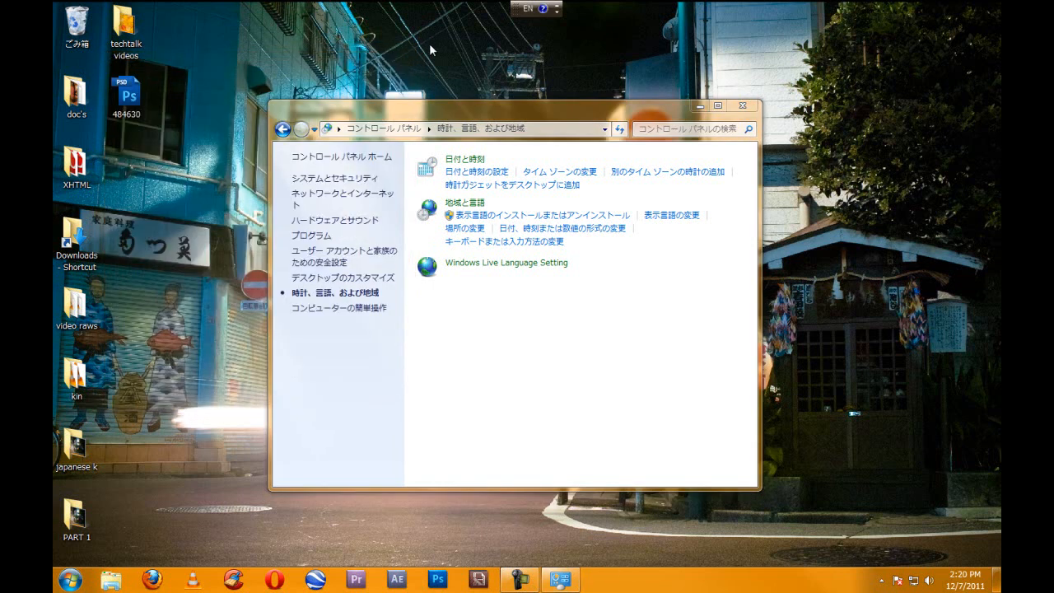
pyautogui.moveTo(415, 91)
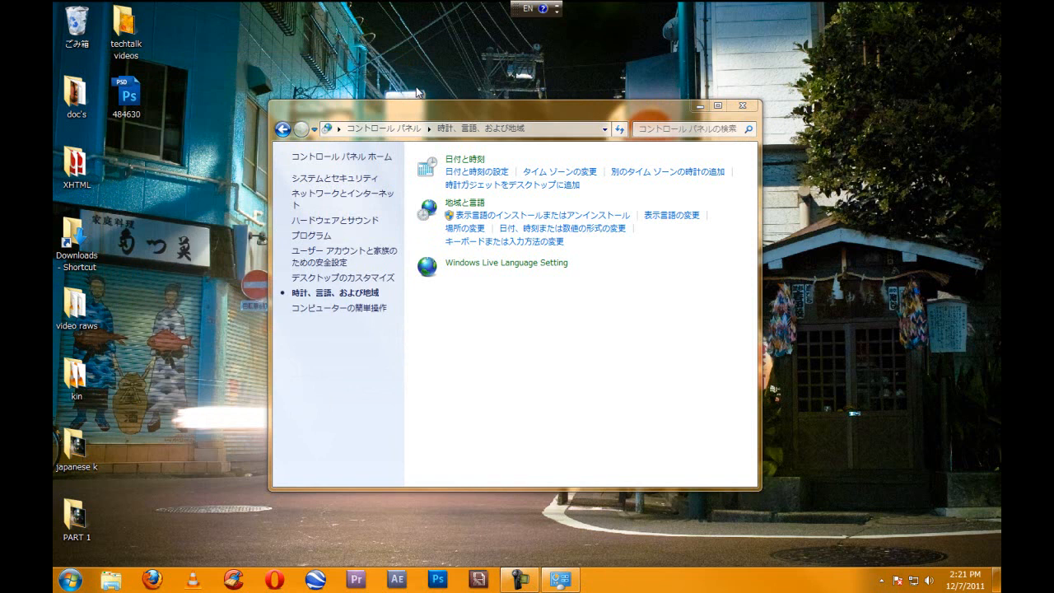